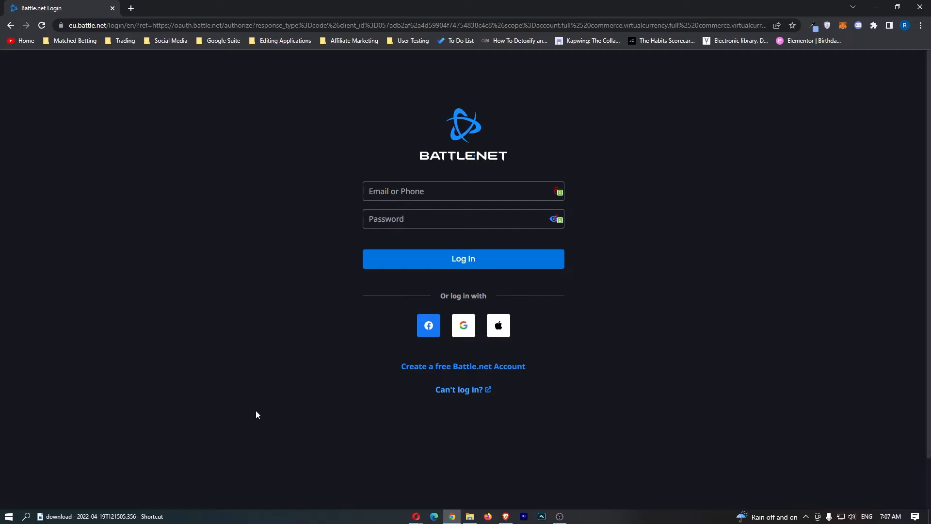
pyautogui.moveTo(650, 203)
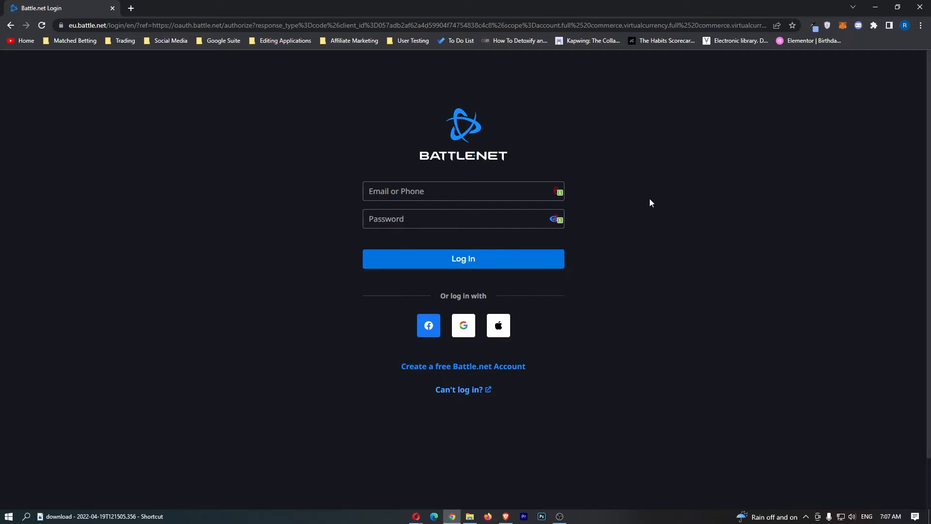
pyautogui.moveTo(442, 393)
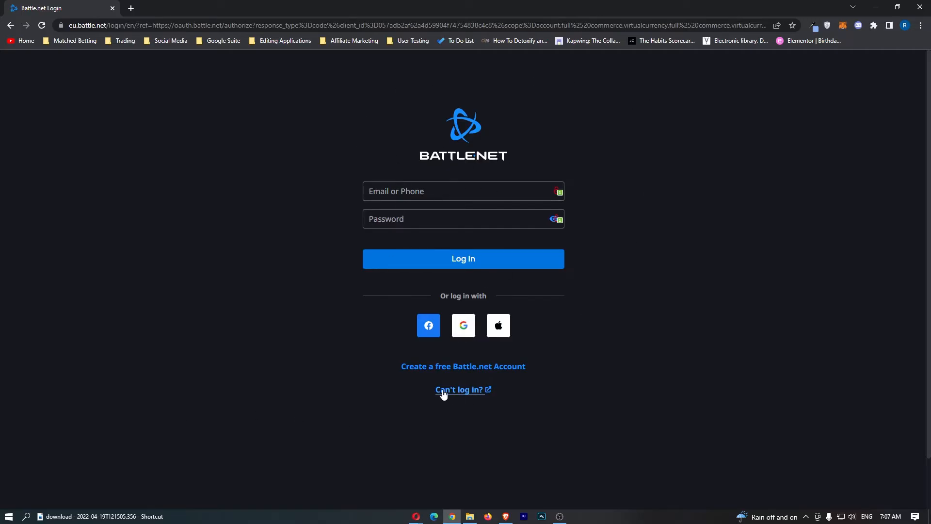
# - From 'Can't log in?', choose the 'Remove my authenticator' recovery option
pyautogui.click(458, 390)
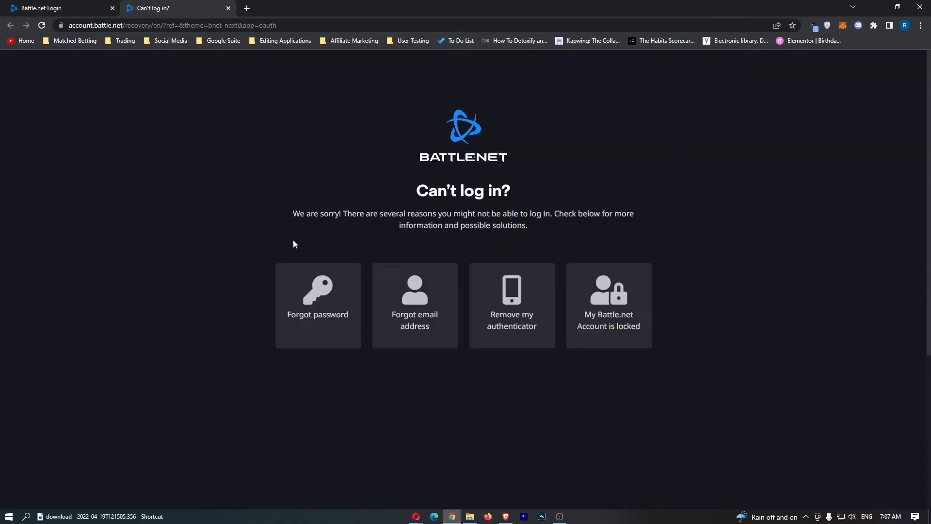
pyautogui.moveTo(528, 318)
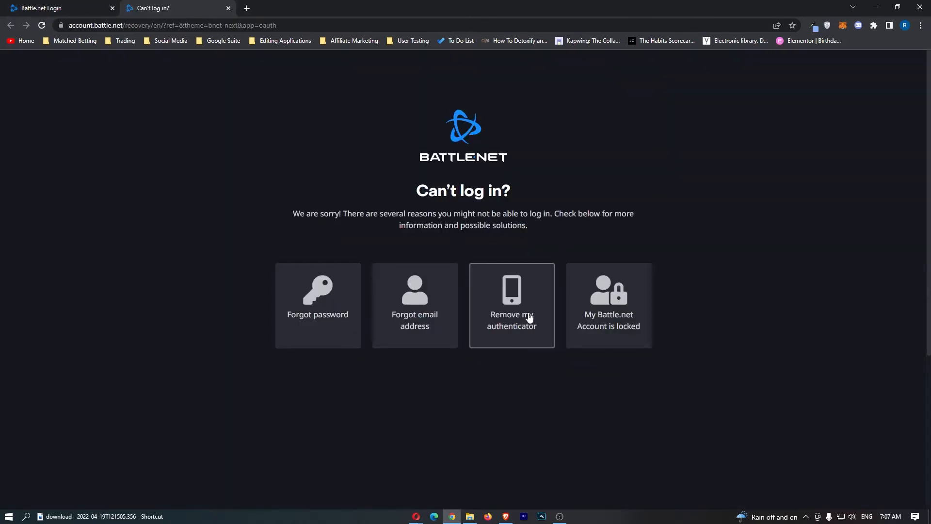
pyautogui.click(511, 305)
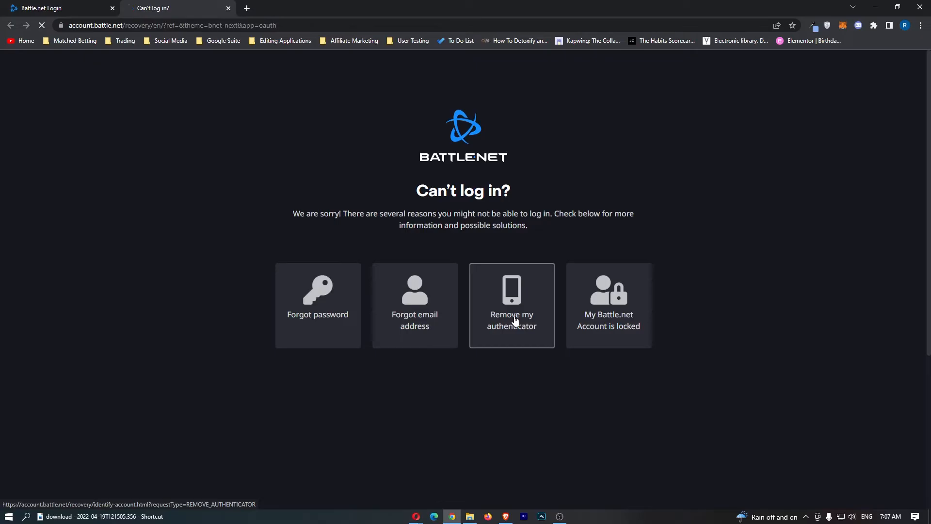
pyautogui.click(511, 305)
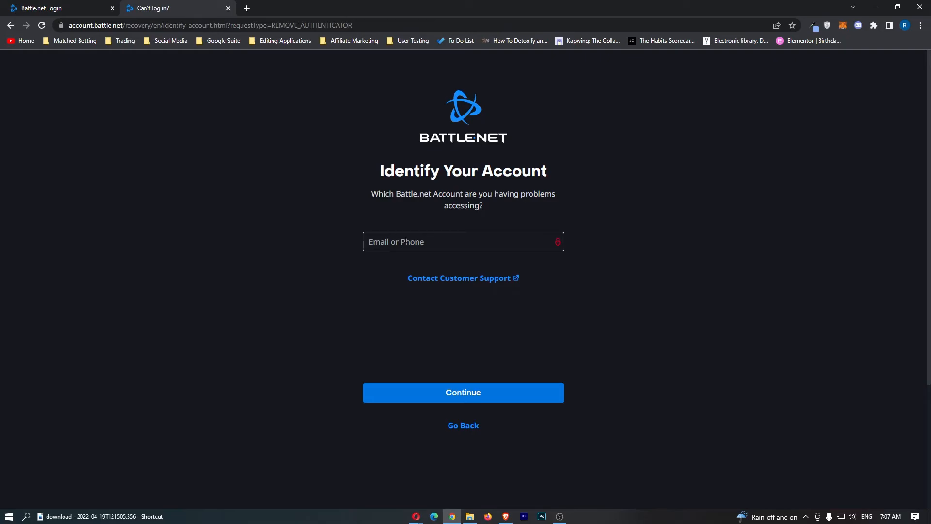
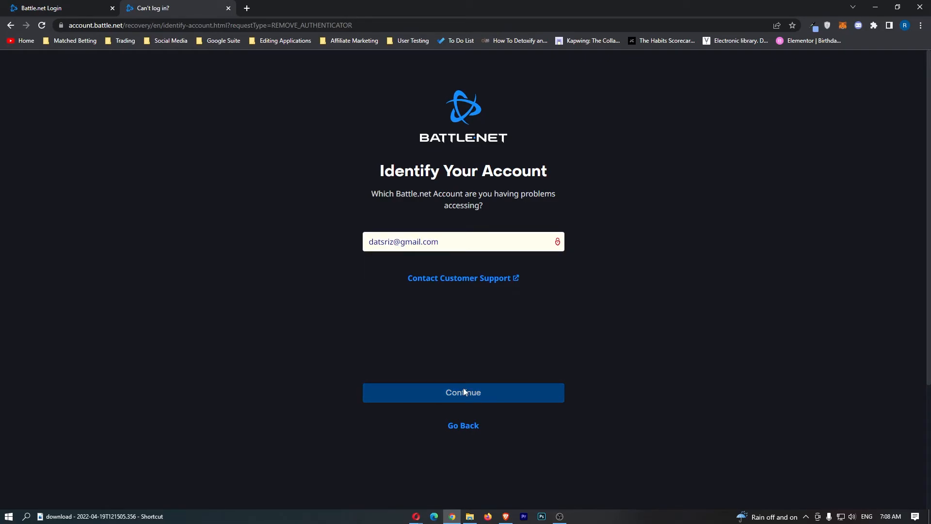
pyautogui.click(463, 392)
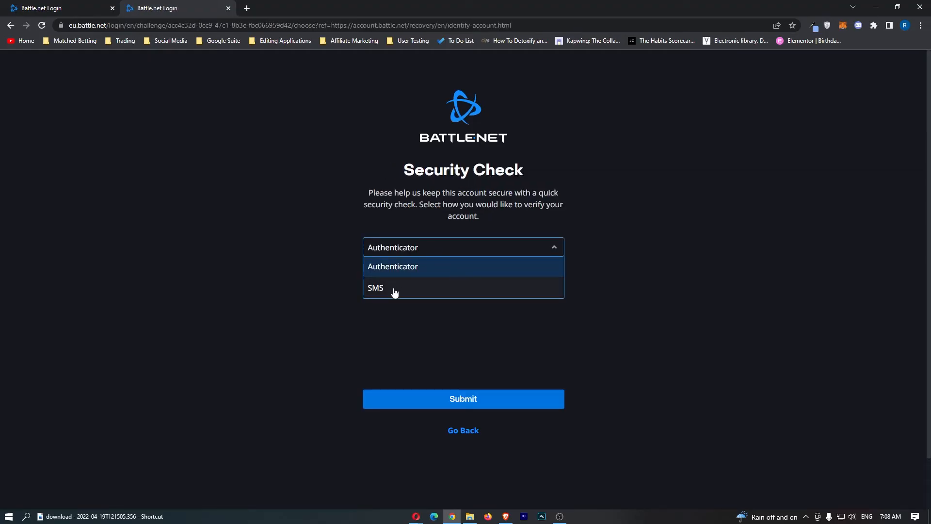
# - Select SMS as the verification method and request the code
pyautogui.click(374, 287)
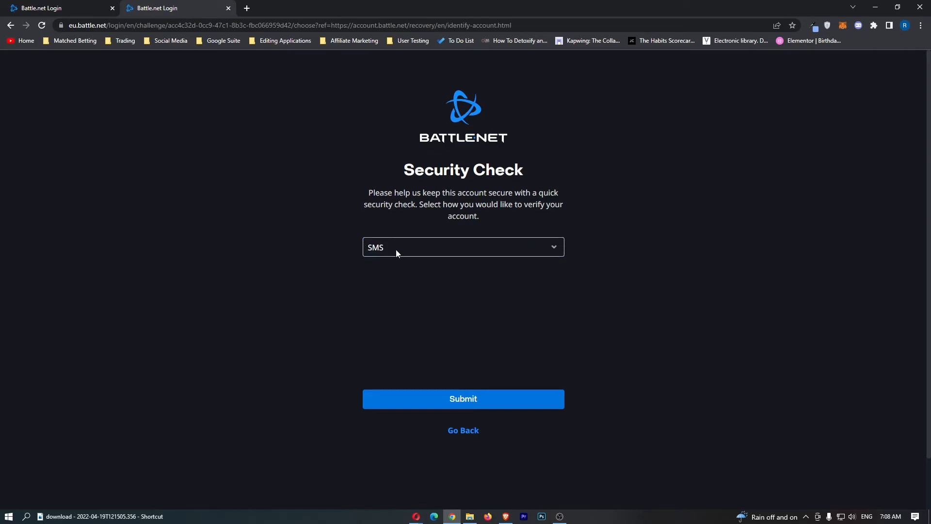
pyautogui.click(463, 399)
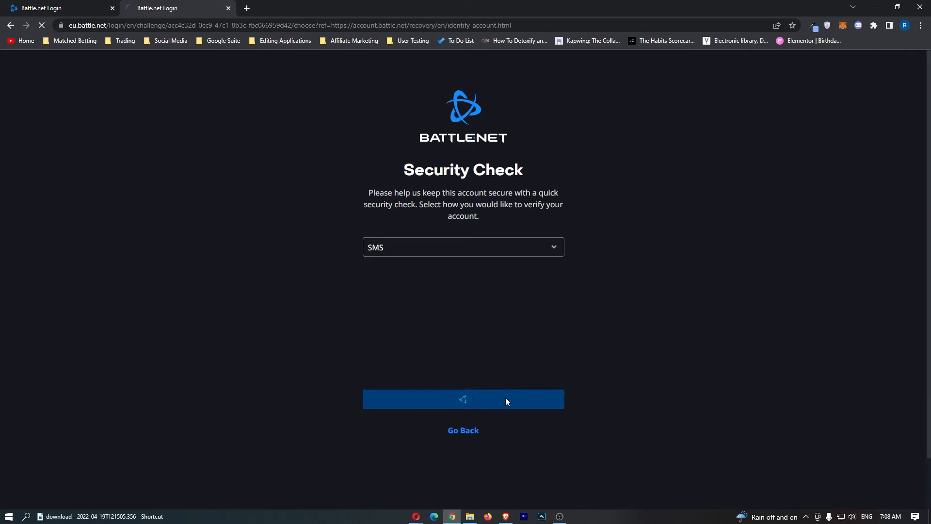
pyautogui.click(462, 399)
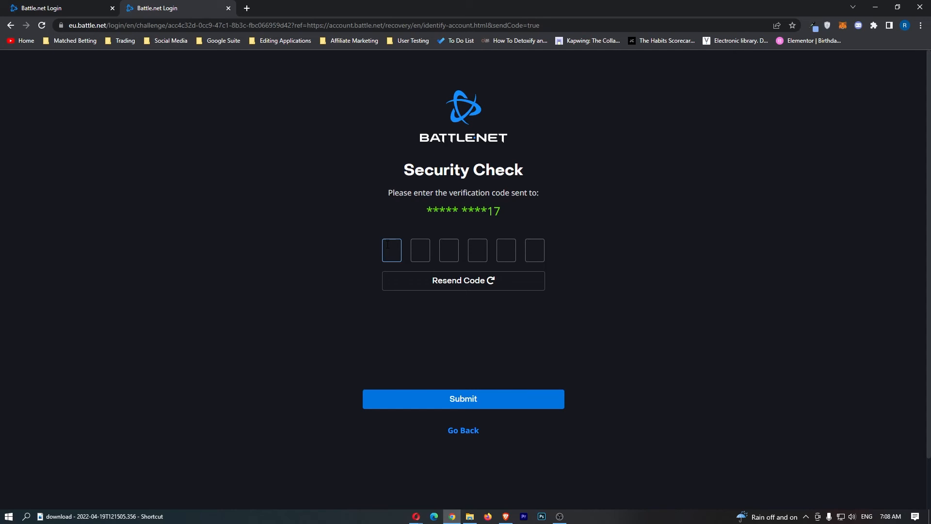
# - Enter the six-digit SMS code and submit it
pyautogui.write('3')
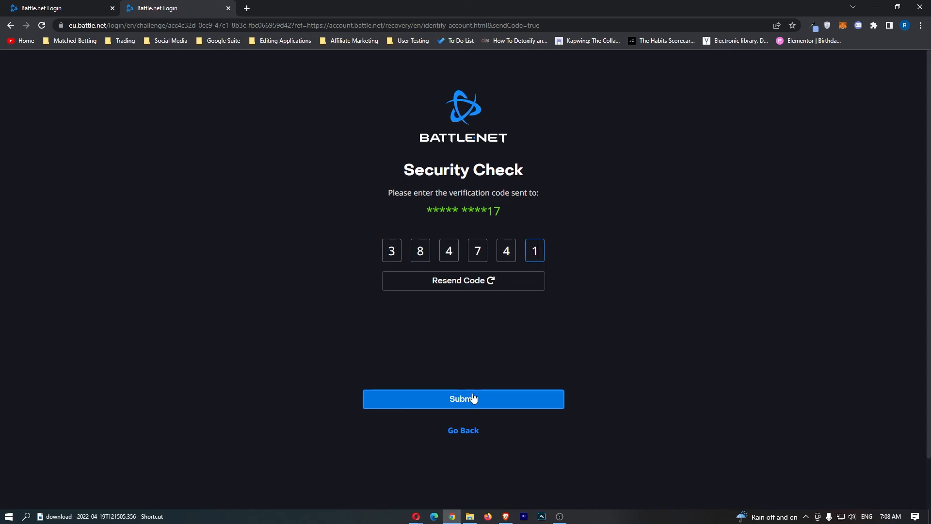
pyautogui.click(462, 399)
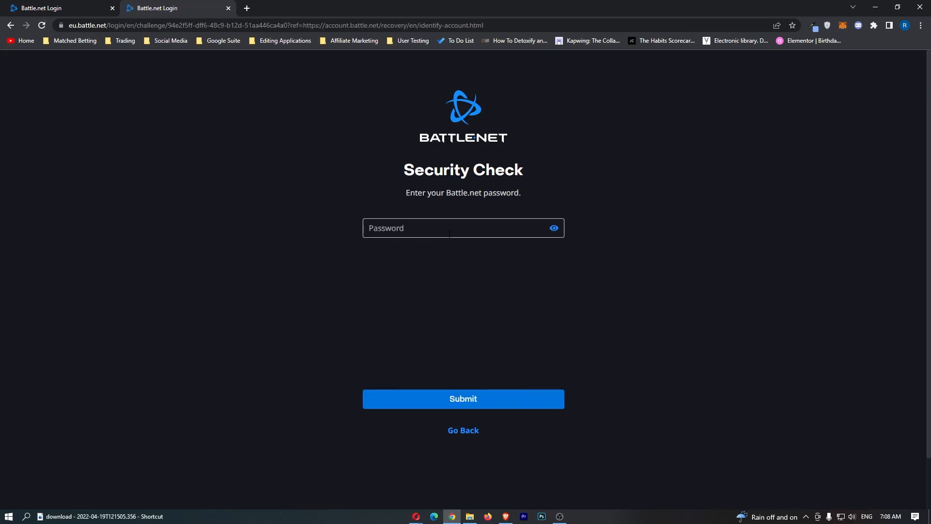
# - Enter the account password and submit to complete the authenticator removal
pyautogui.click(463, 398)
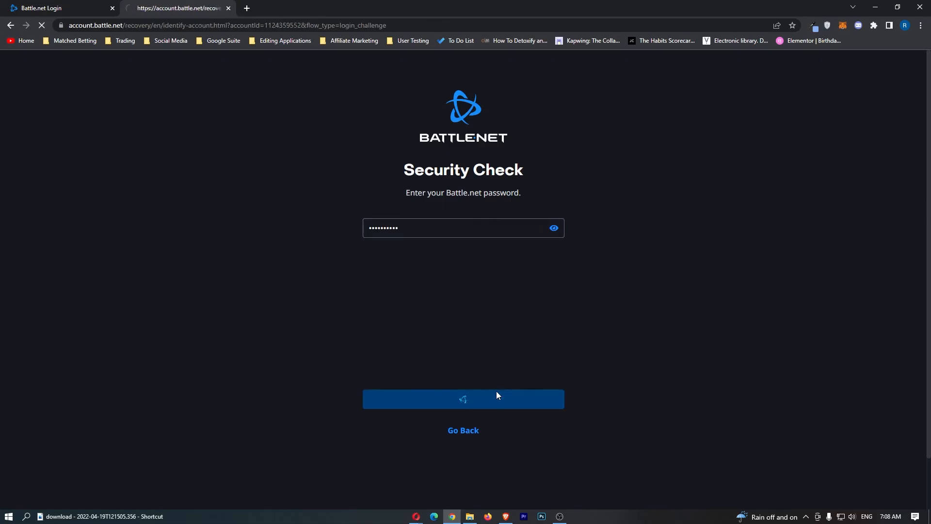
pyautogui.click(463, 398)
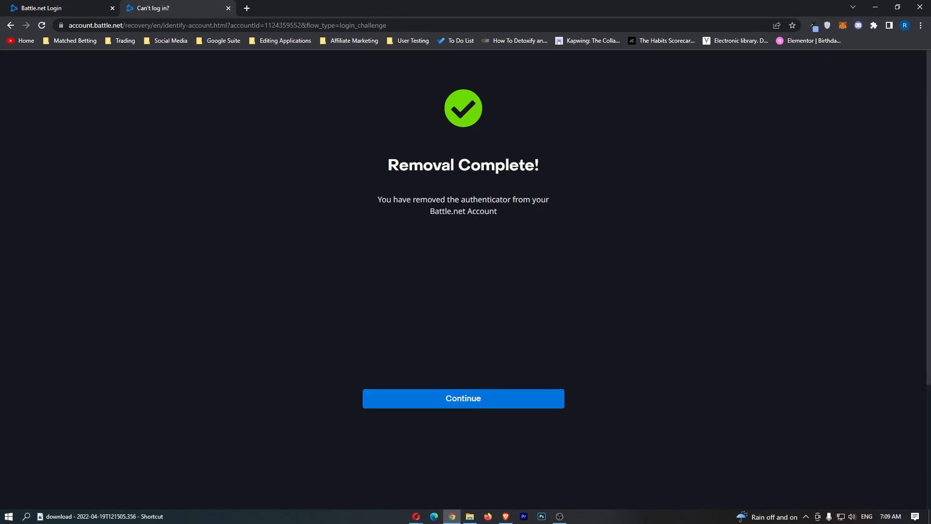
pyautogui.moveTo(498, 216)
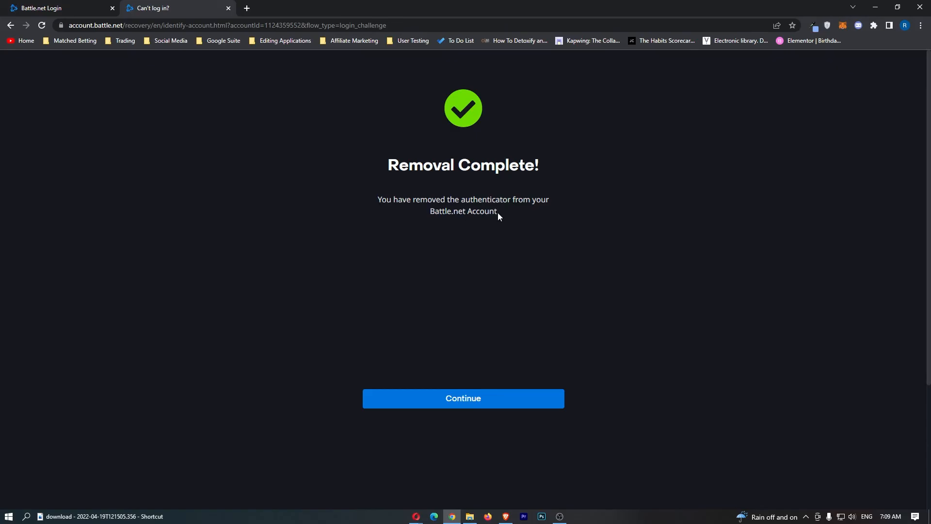